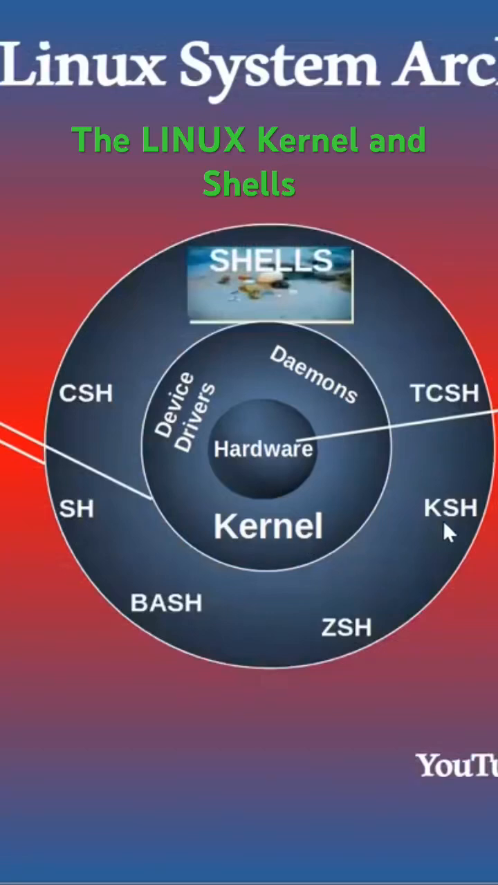
pyautogui.moveTo(242, 265)
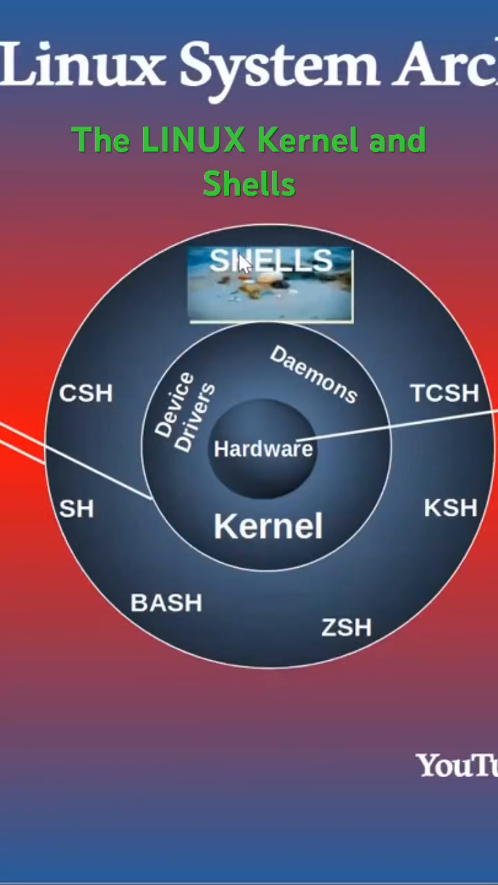
pyautogui.moveTo(293, 275)
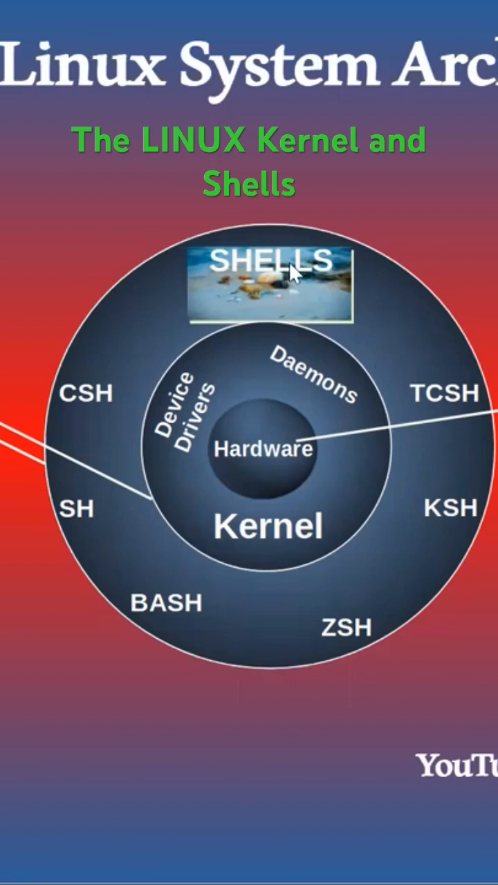
pyautogui.moveTo(310, 268)
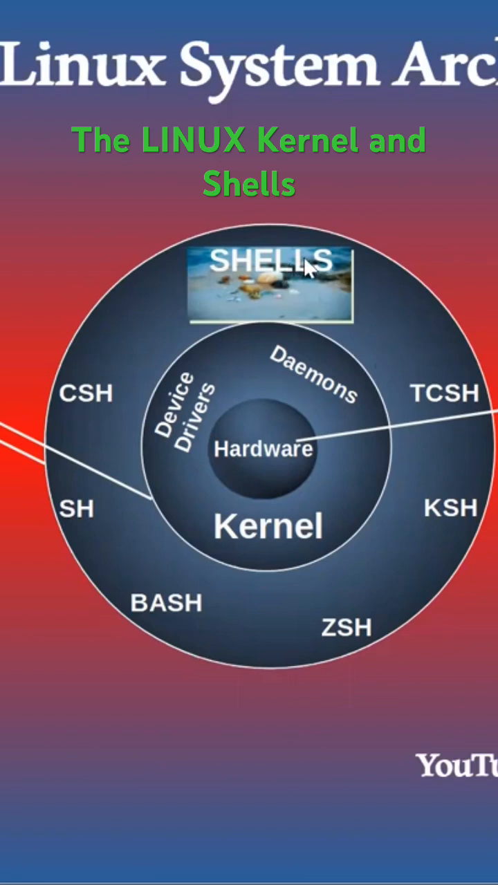
pyautogui.moveTo(338, 242)
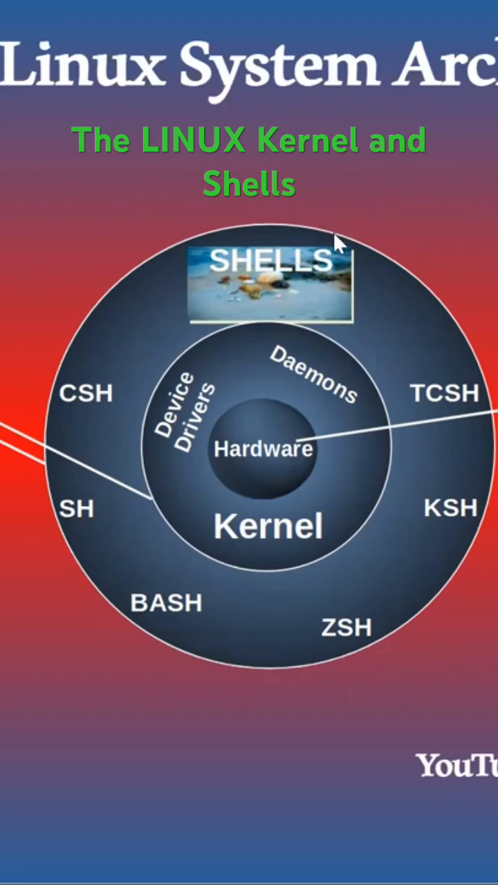
pyautogui.moveTo(298, 277)
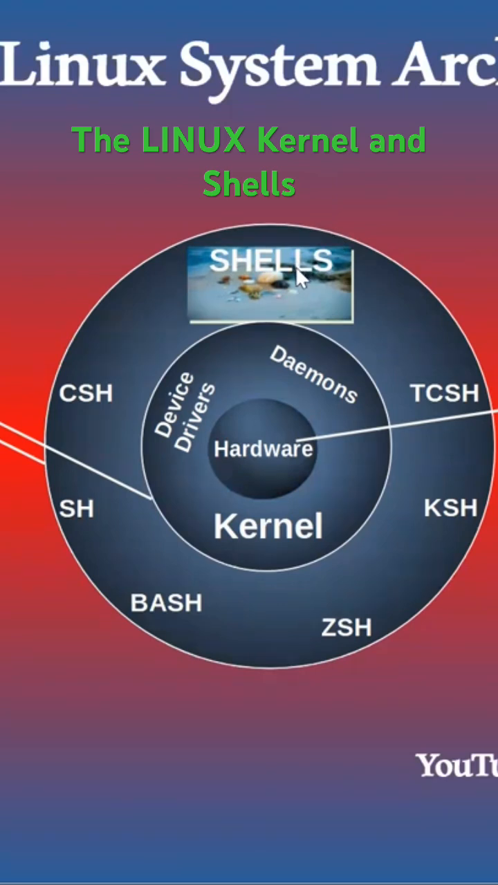
pyautogui.moveTo(362, 256)
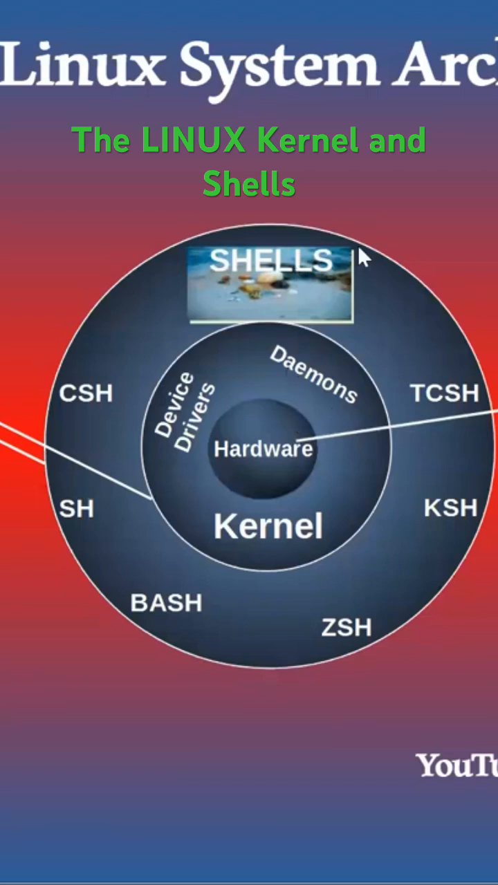
pyautogui.moveTo(276, 476)
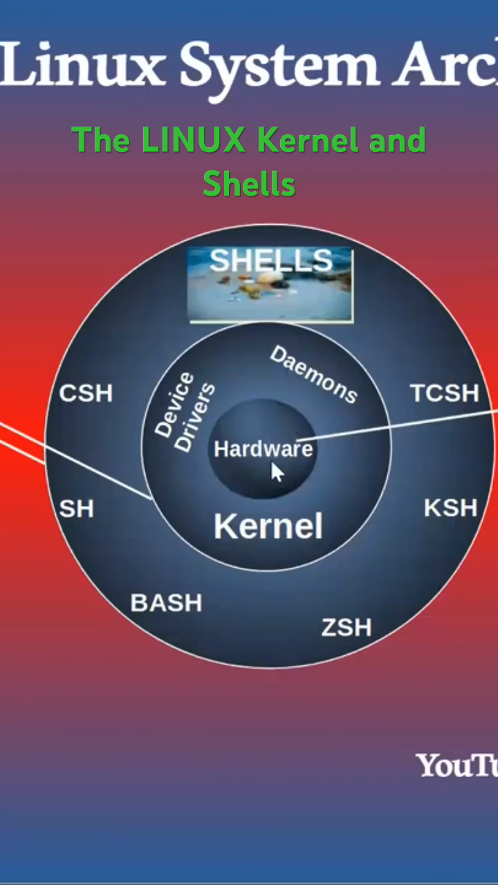
pyautogui.moveTo(276, 431)
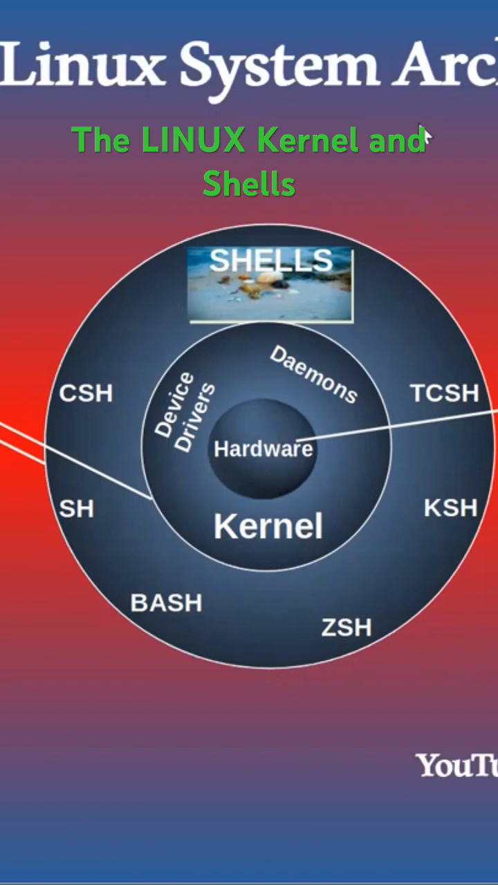
pyautogui.moveTo(325, 235)
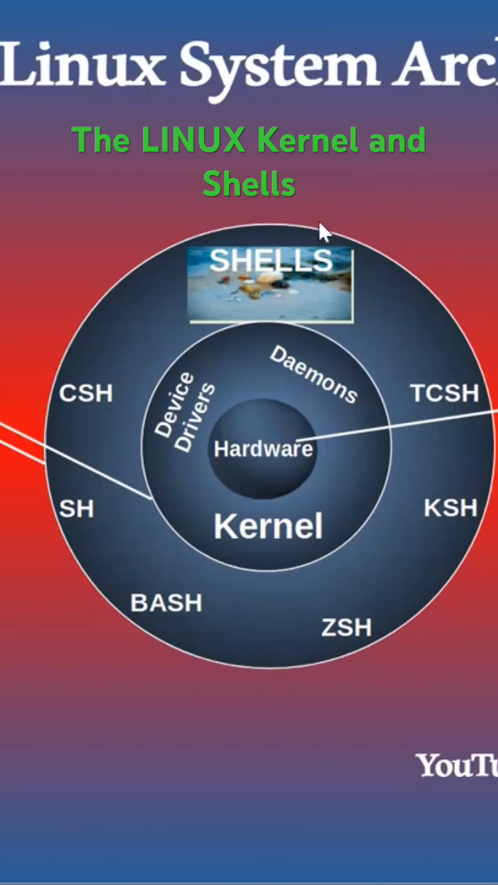
pyautogui.moveTo(387, 177)
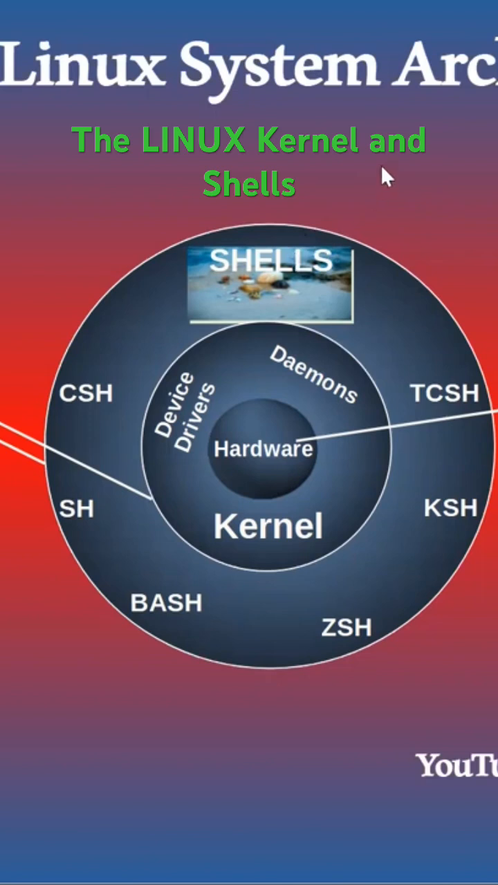
pyautogui.moveTo(331, 282)
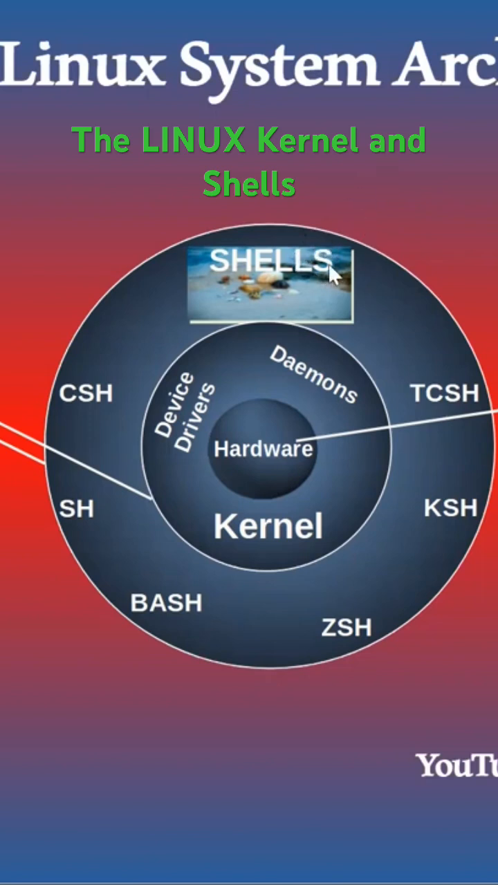
pyautogui.moveTo(284, 290)
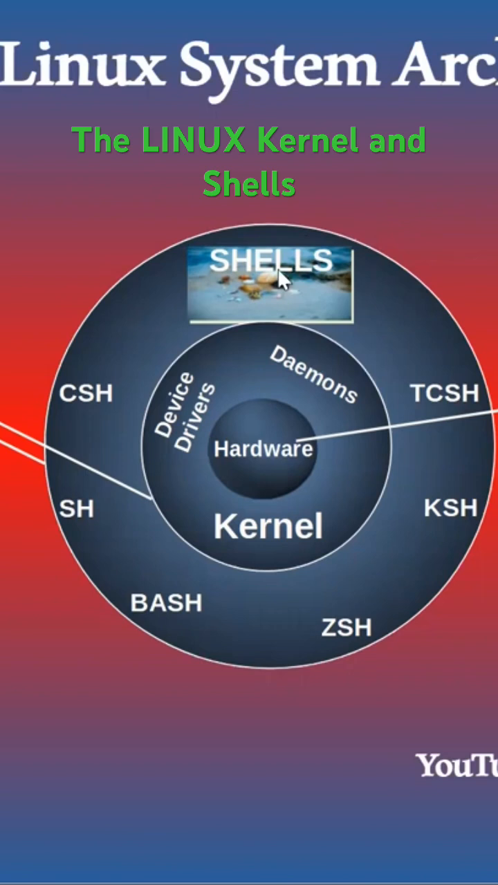
pyautogui.moveTo(270, 287)
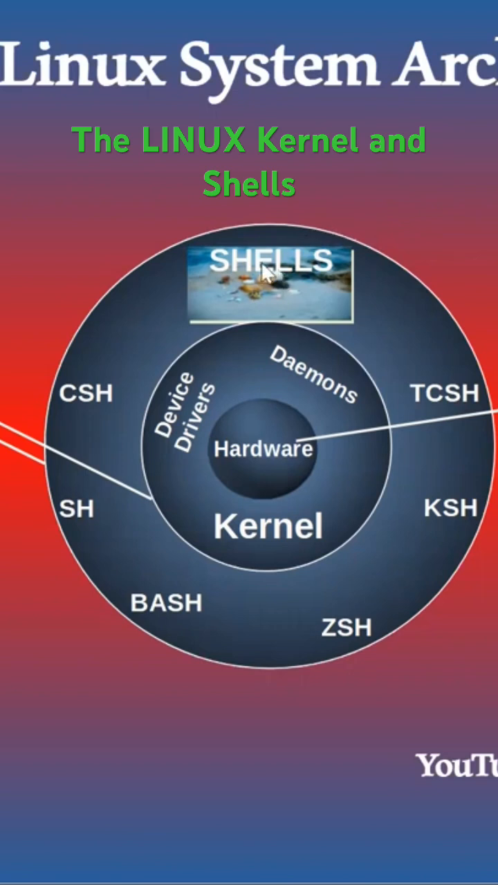
pyautogui.moveTo(423, 412)
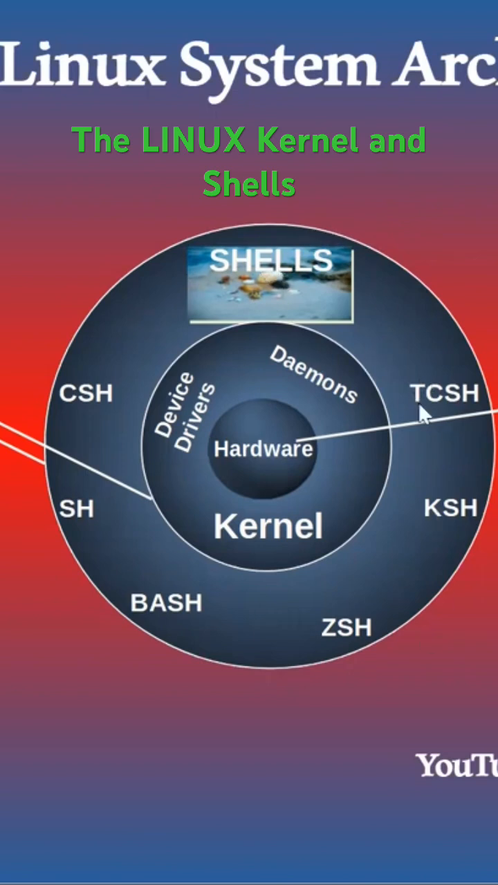
pyautogui.moveTo(408, 422)
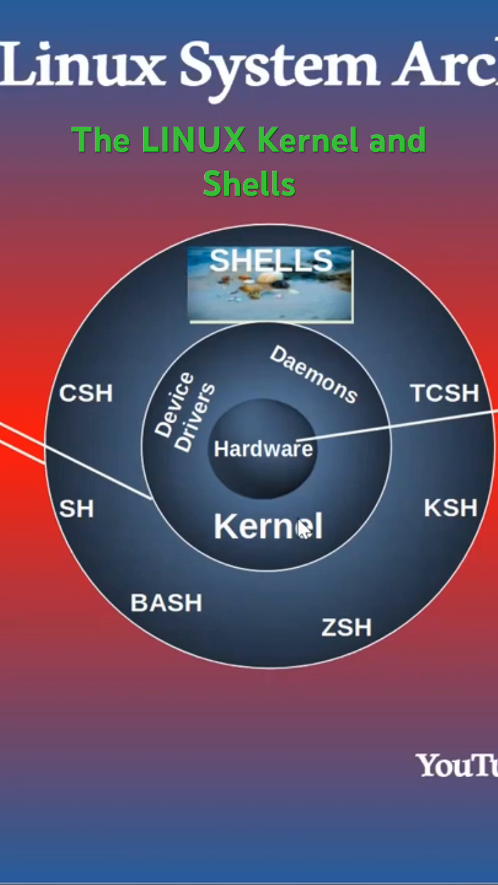
pyautogui.moveTo(304, 470)
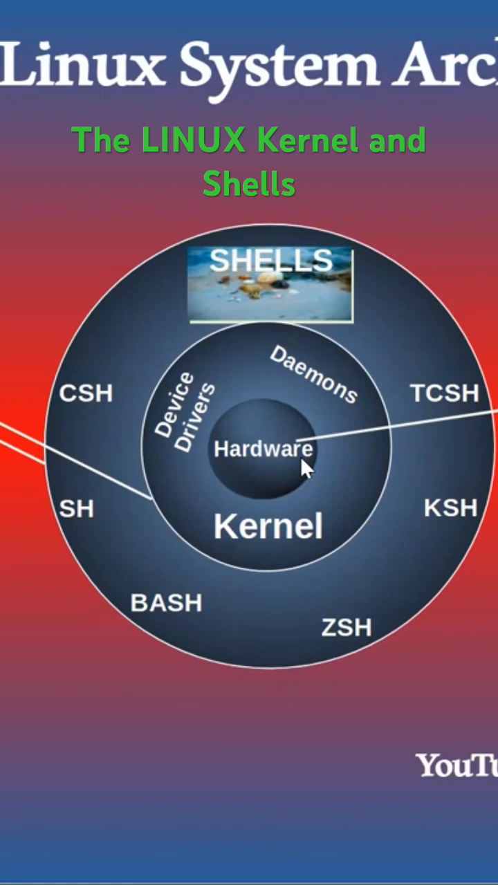
pyautogui.moveTo(348, 486)
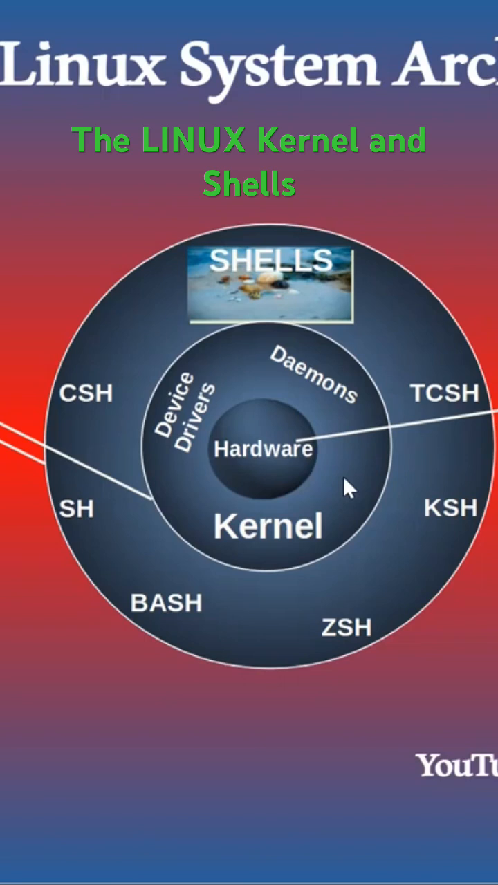
pyautogui.moveTo(329, 449)
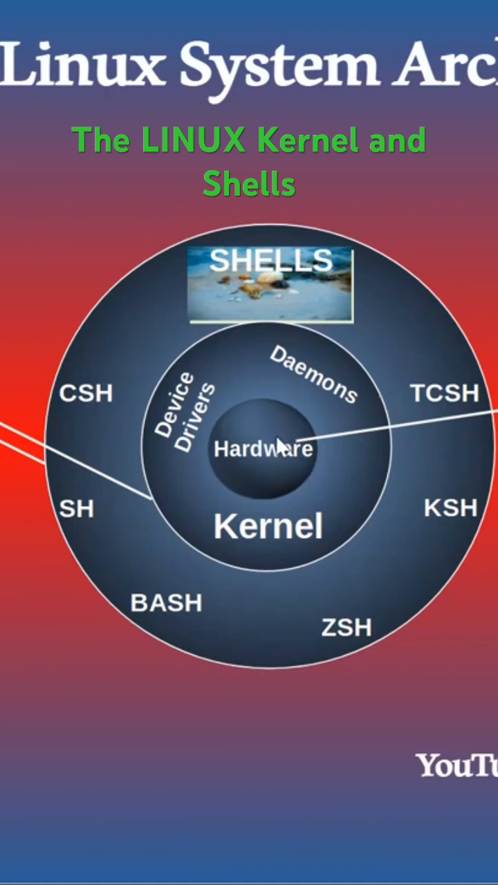
pyautogui.moveTo(260, 453)
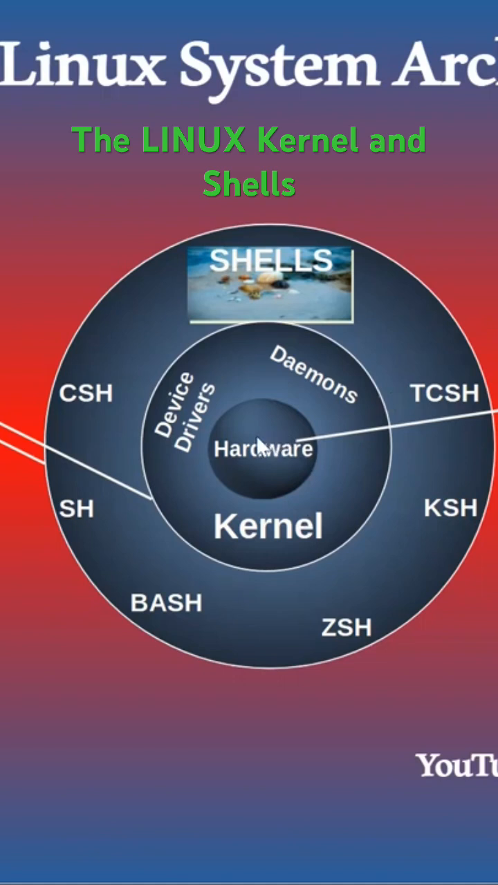